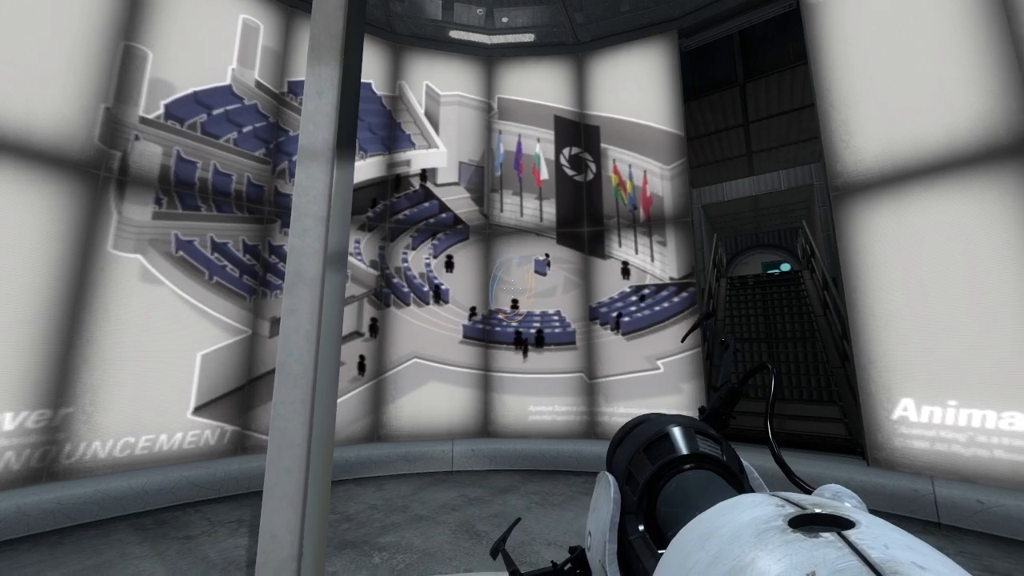
mouse_move(512, 288)
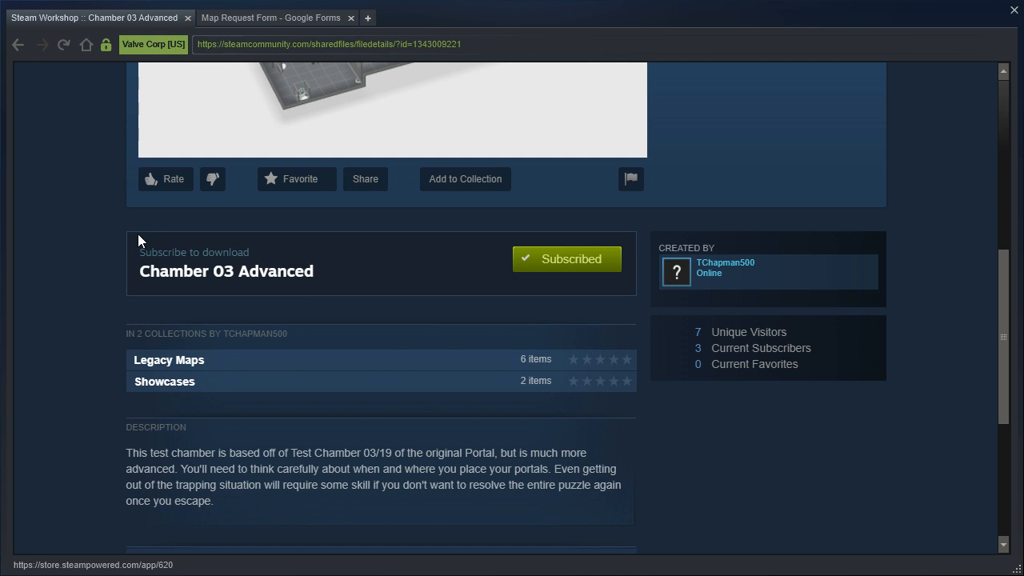
mouse_move(212, 491)
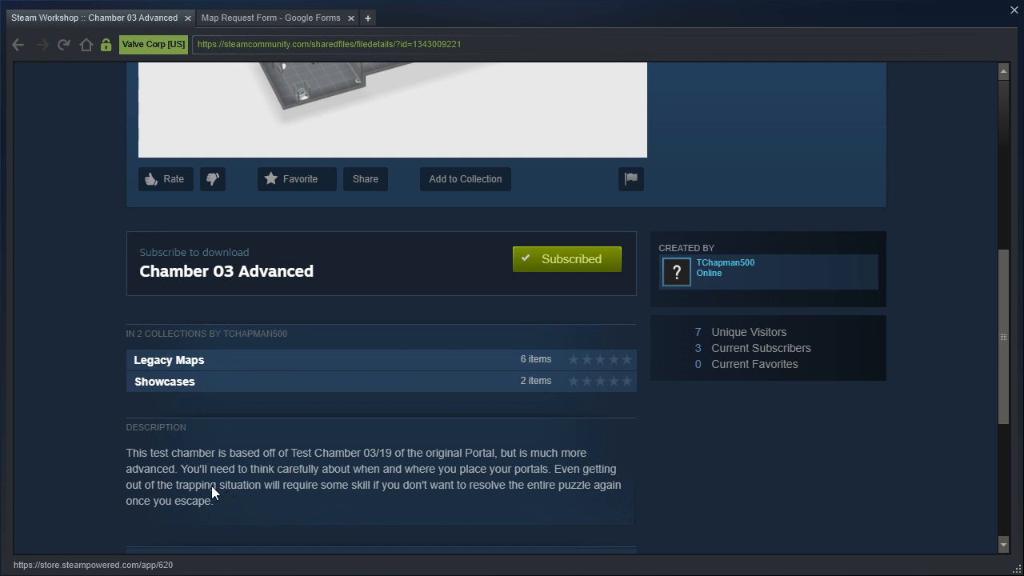
mouse_move(272, 17)
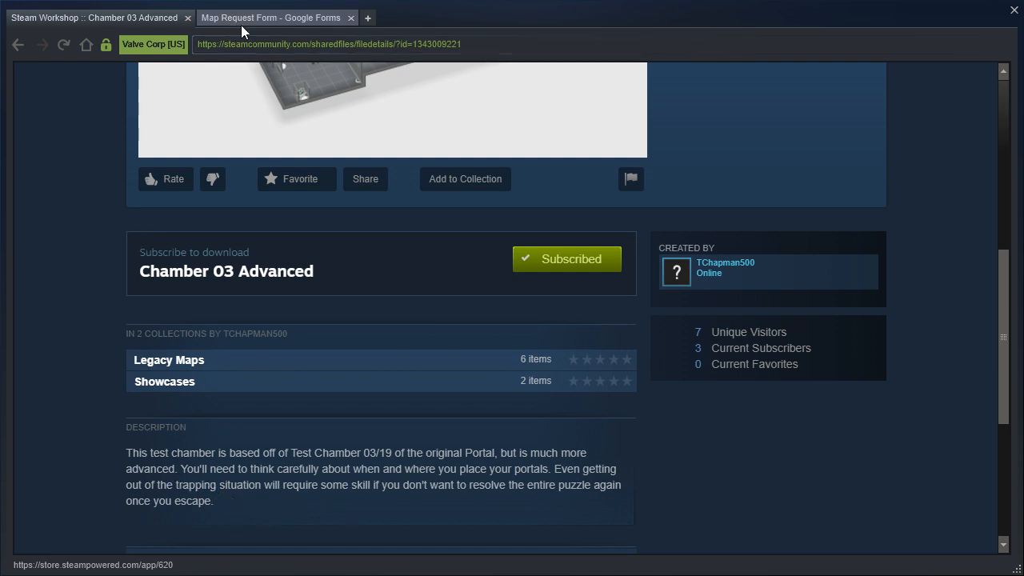
Switch to the 'Map Request Form - Google Forms' browser tab showing the submitted response
click(272, 18)
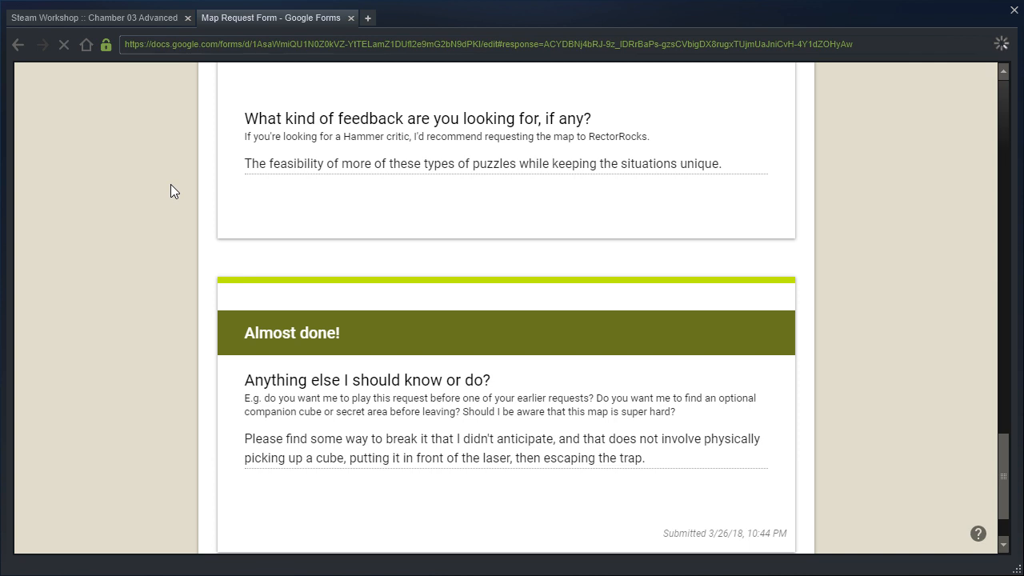
mouse_move(643, 311)
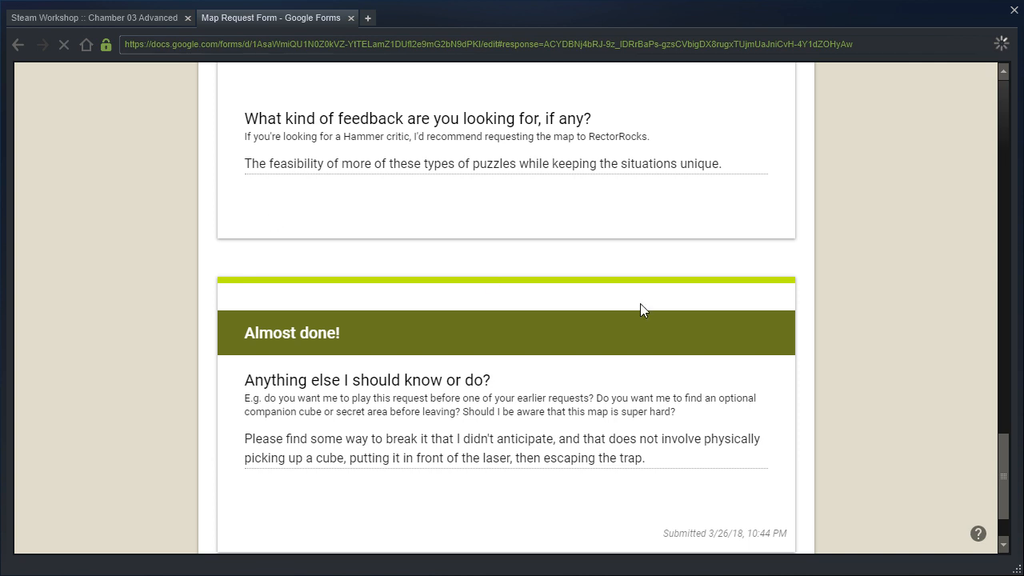
mouse_move(524, 310)
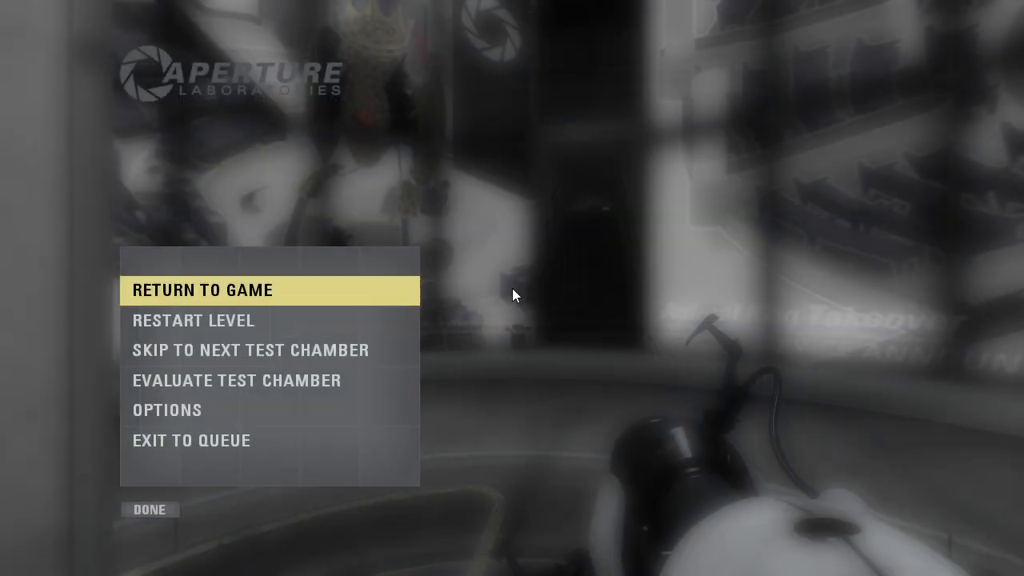
Choose Return to Game to resume play in Chamber 03 Advanced
click(201, 289)
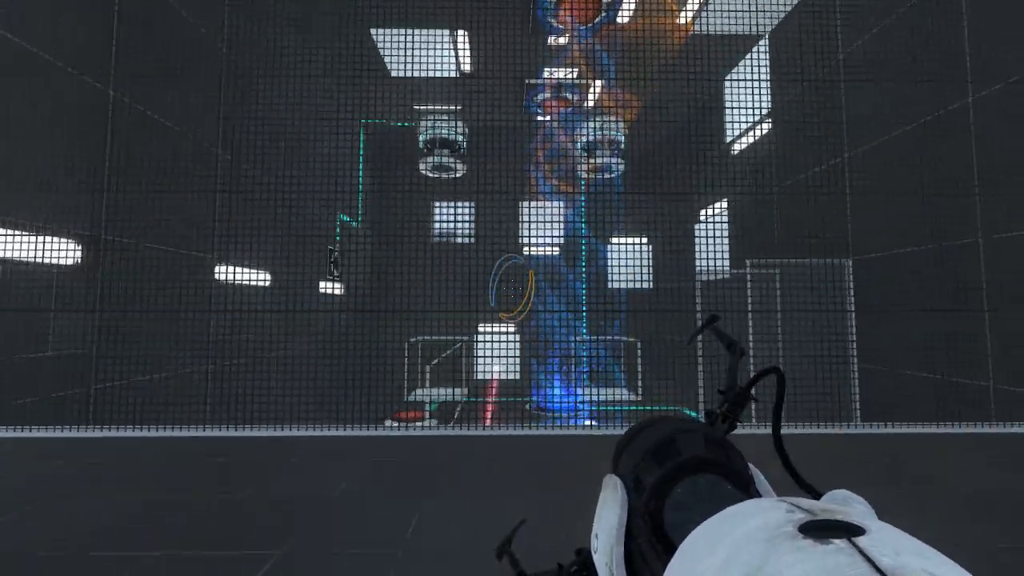
mouse_move(512, 288)
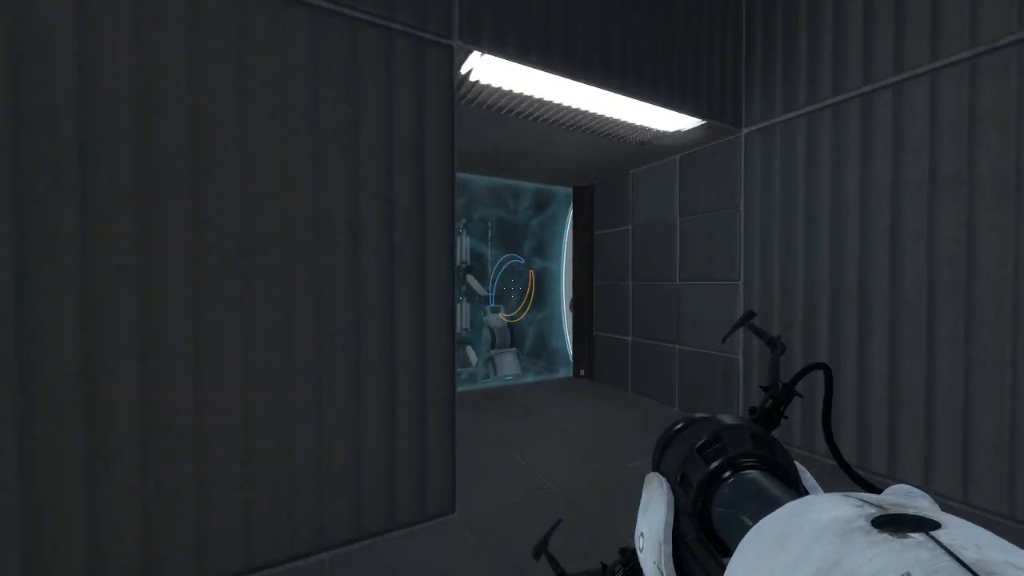
mouse_move(511, 288)
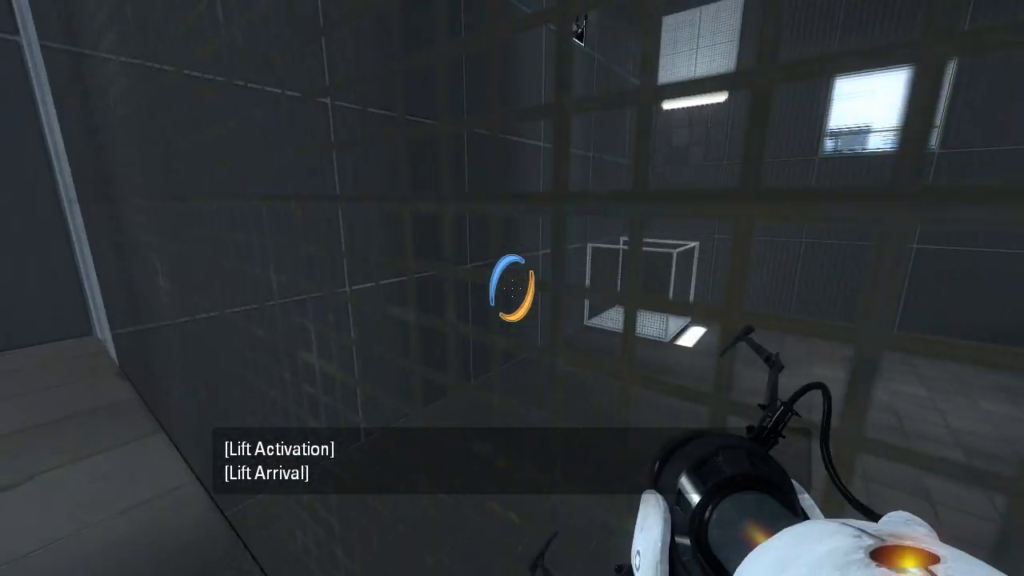
mouse_move(512, 240)
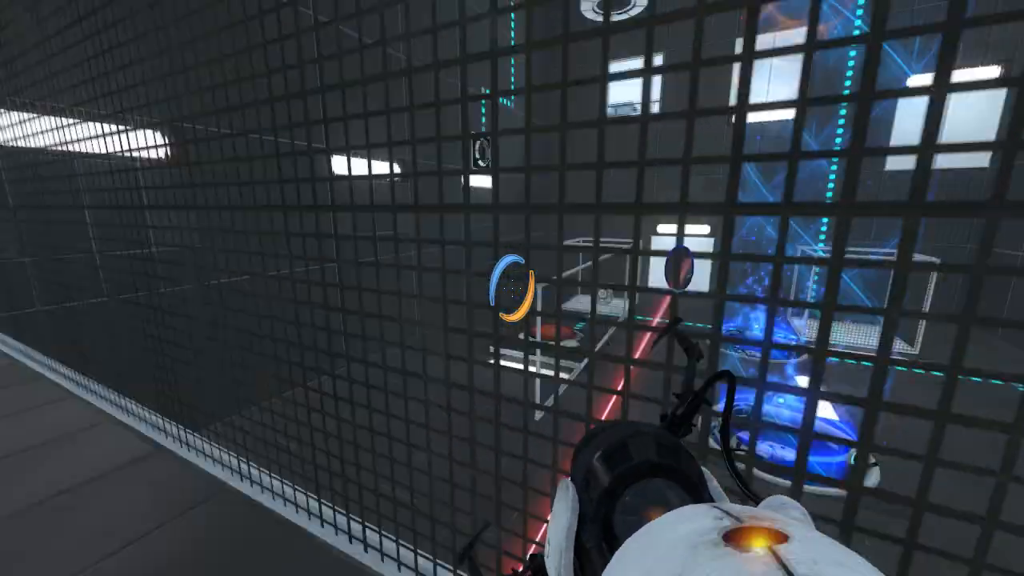
mouse_move(512, 288)
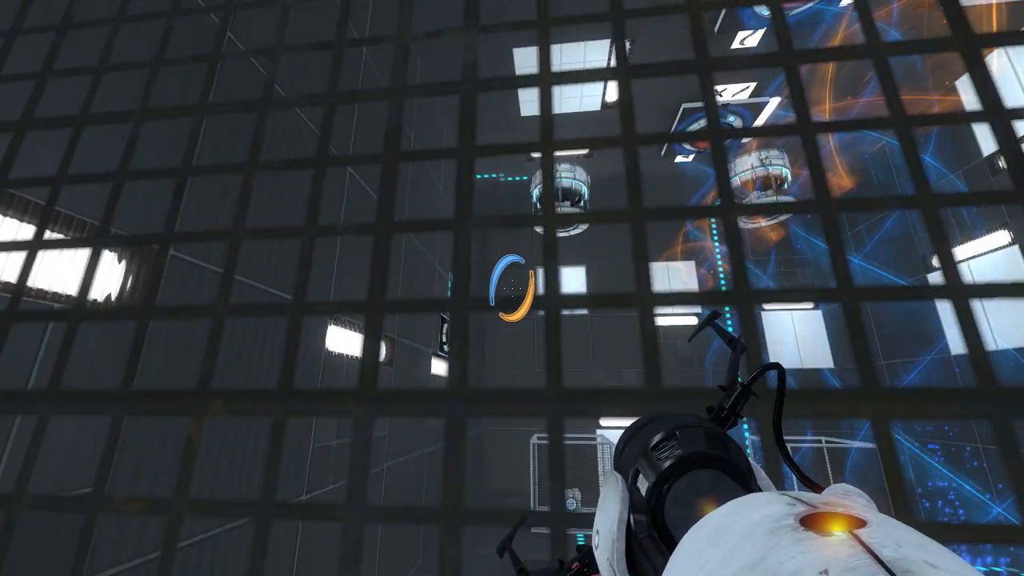
Fire a portal through the mesh walkway toward the wall beyond the grating
click(512, 288)
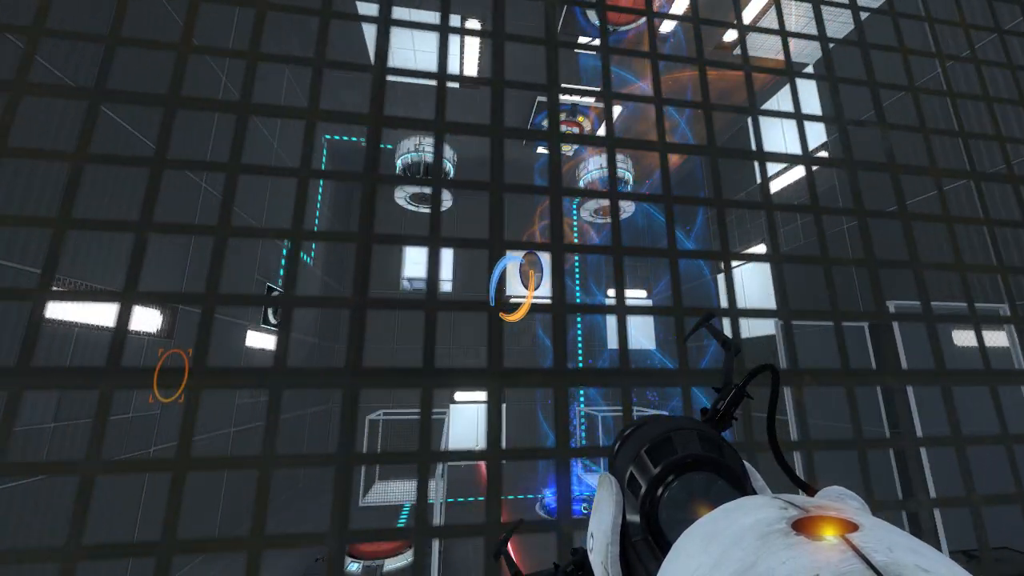
mouse_move(512, 288)
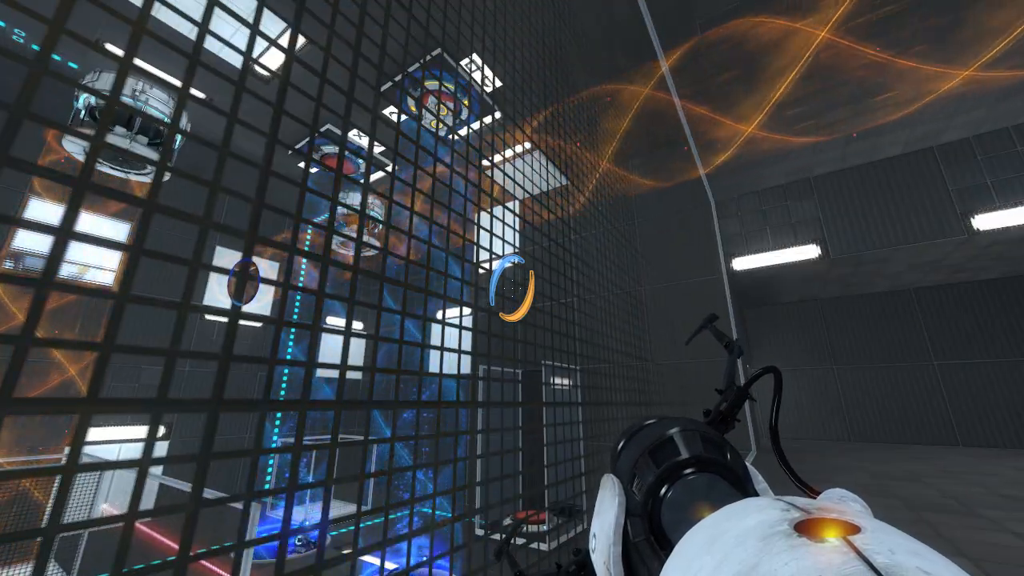
mouse_move(512, 288)
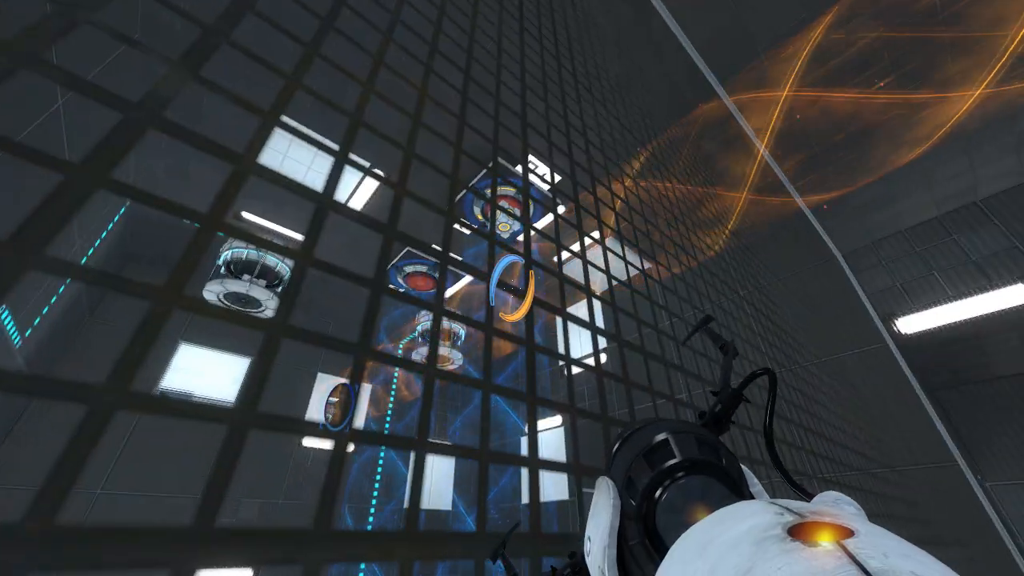
click(512, 288)
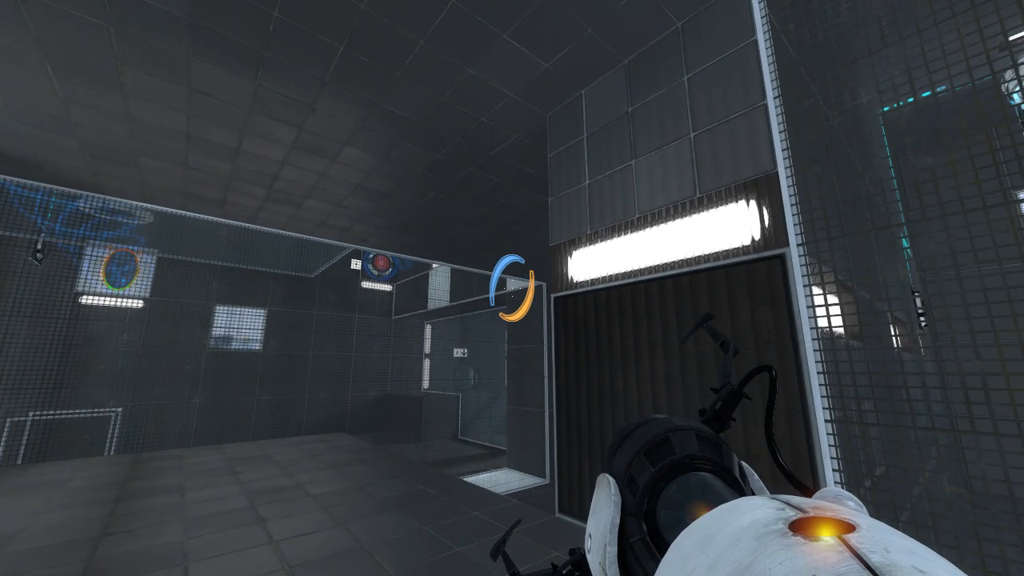
Fire an orange portal near the tall glass panel beside the staircase
right_click(512, 288)
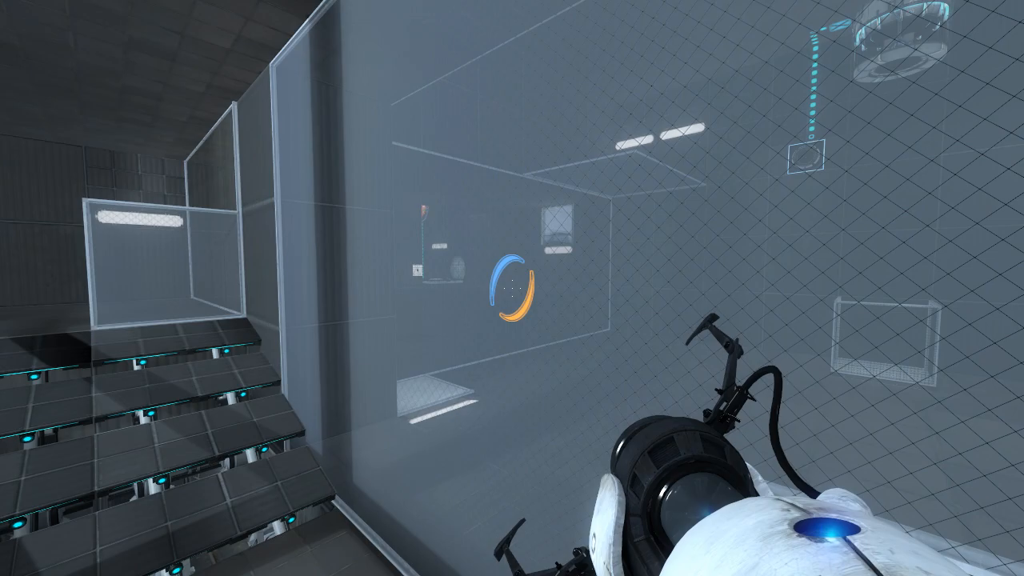
mouse_move(511, 287)
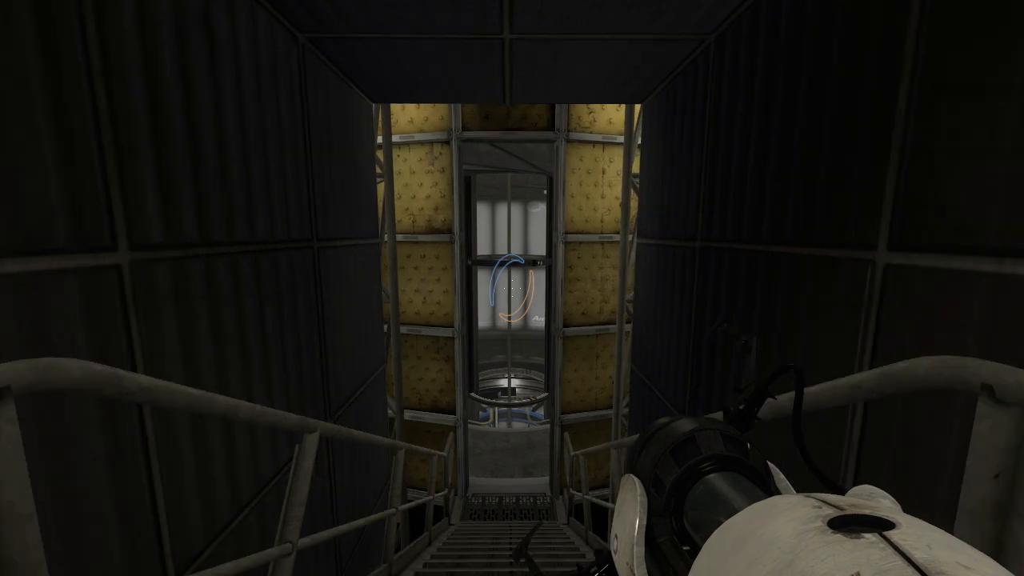
mouse_move(512, 288)
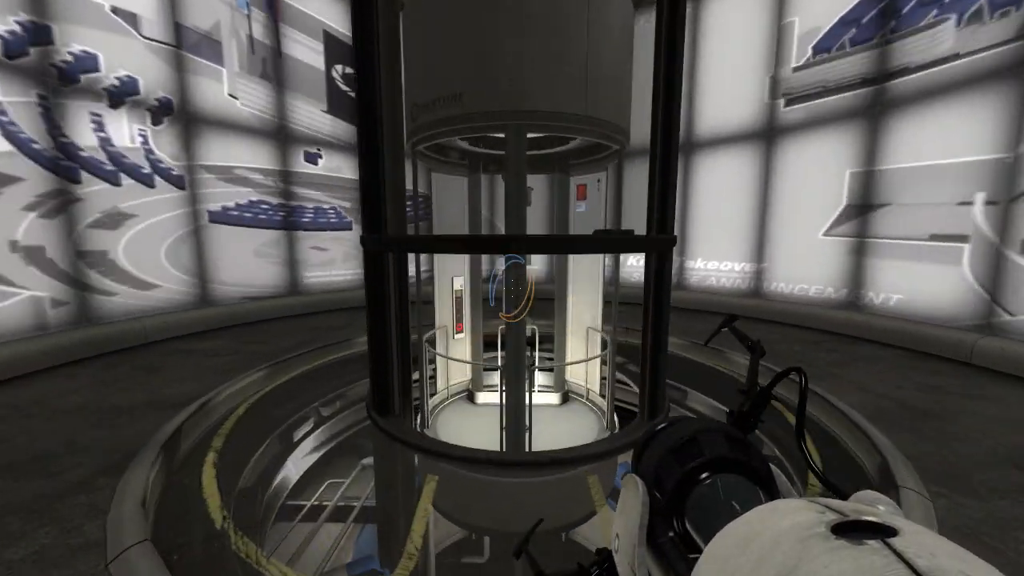